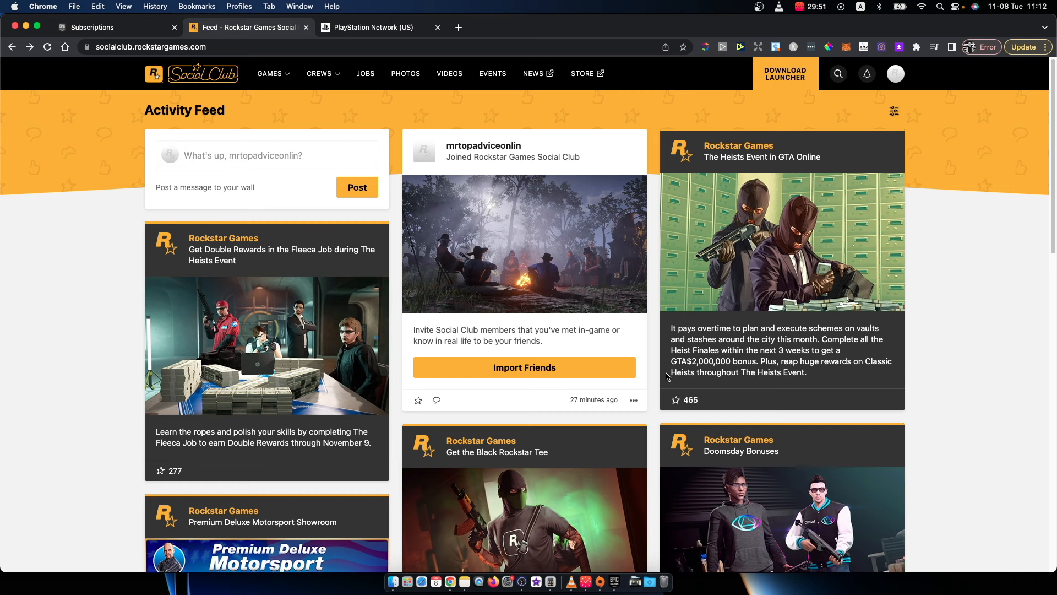
mouse_move(534, 309)
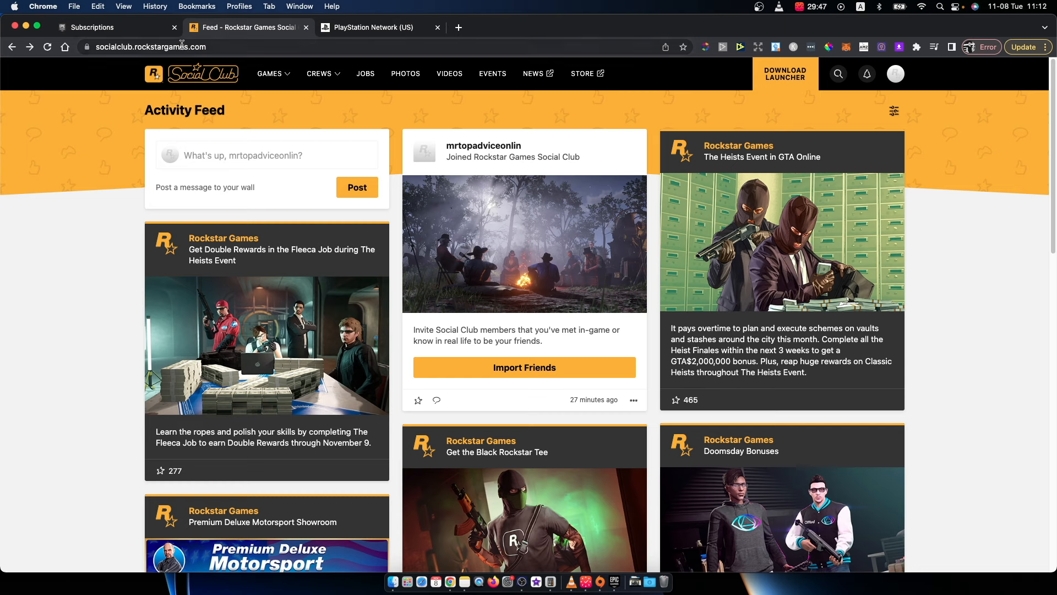
mouse_move(903, 148)
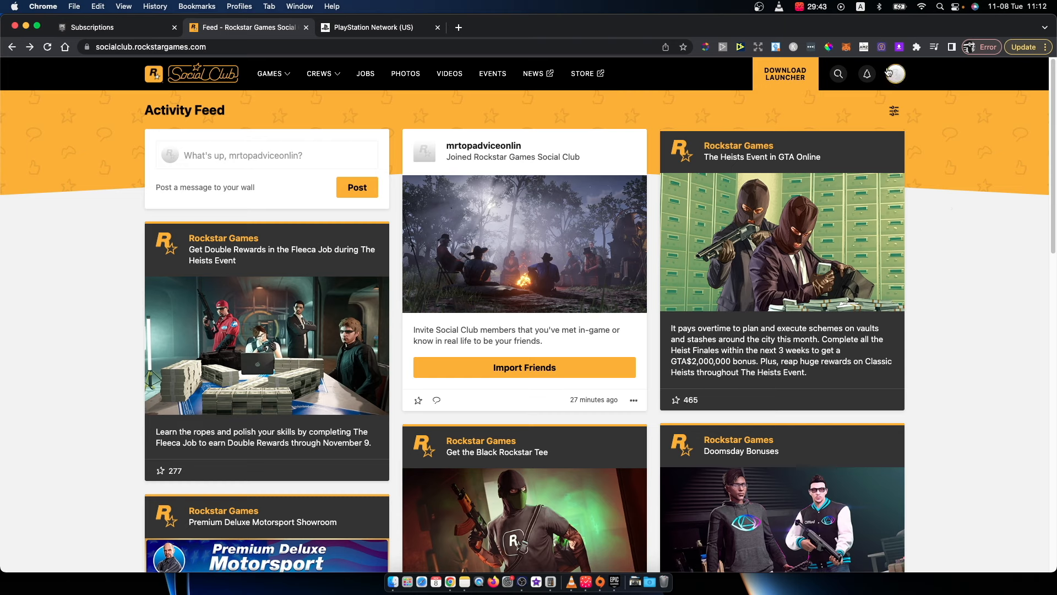
mouse_move(853, 88)
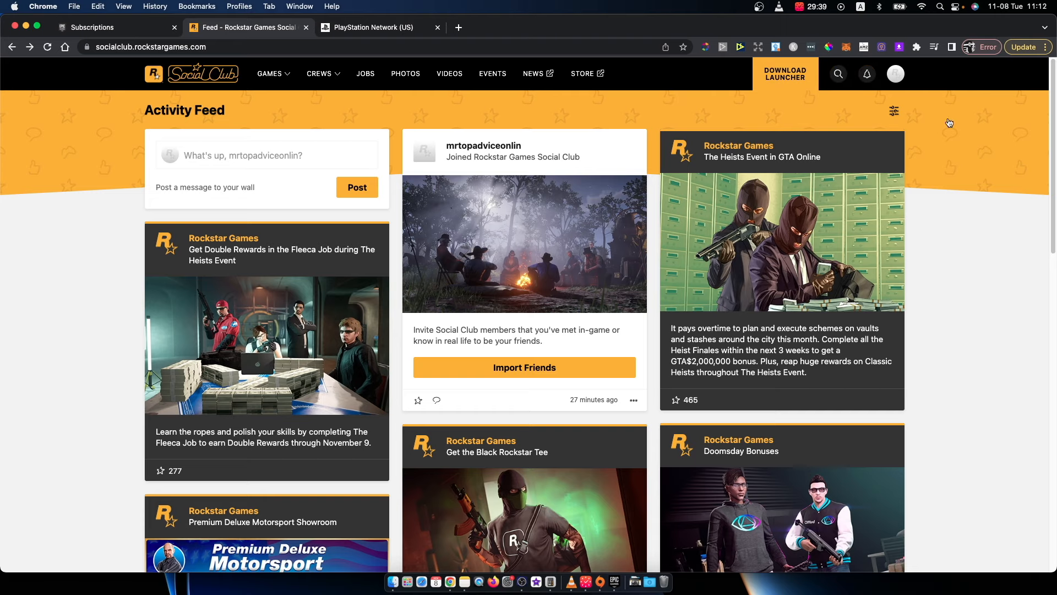
Open account settings and show the Linked Accounts page listing Xbox, PlayStation Network, Twitter and Google
left_click(894, 73)
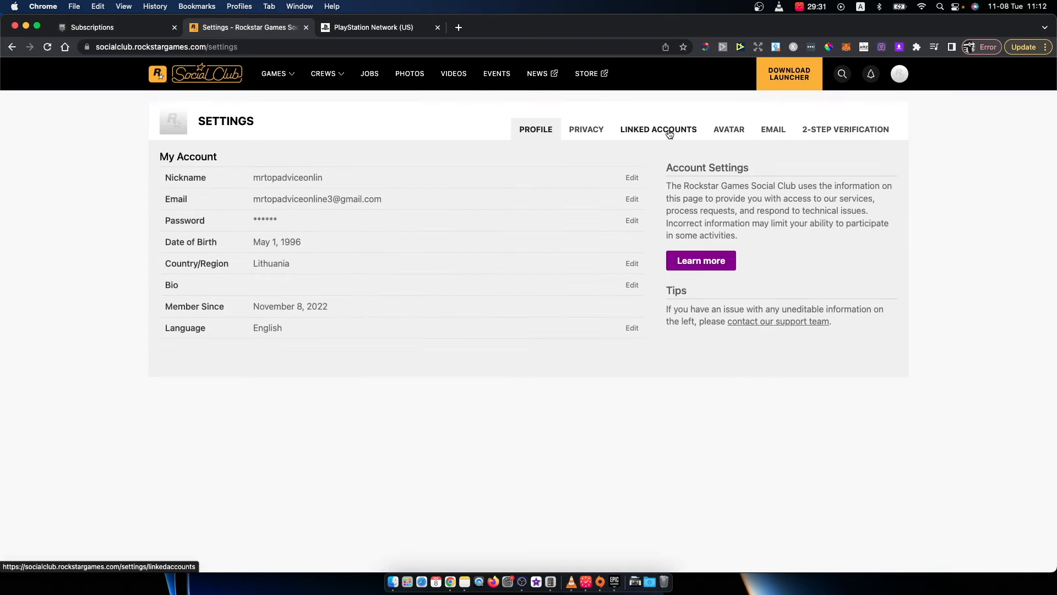
left_click(658, 129)
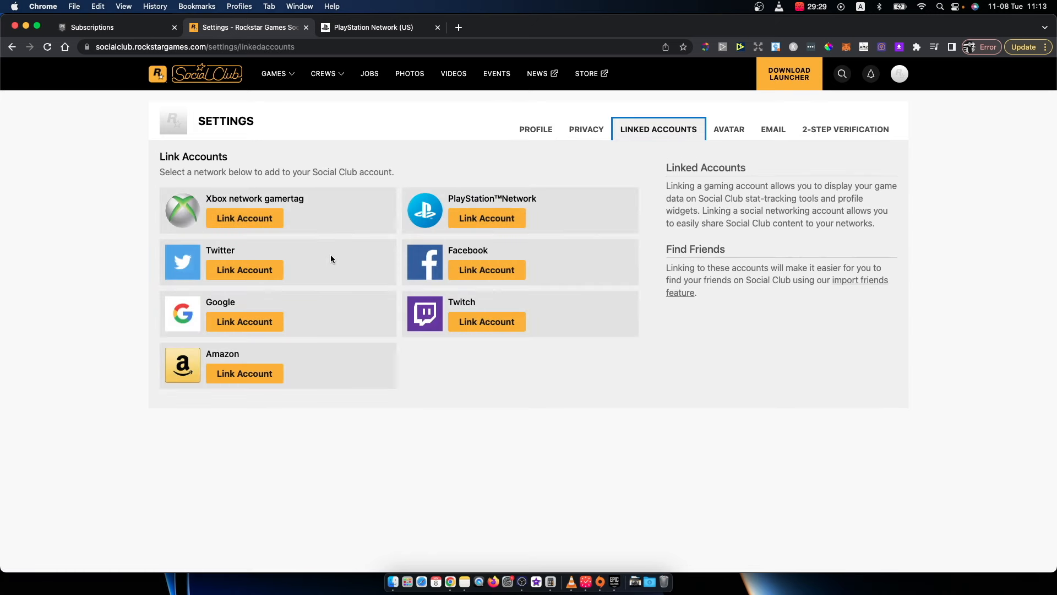
mouse_move(543, 213)
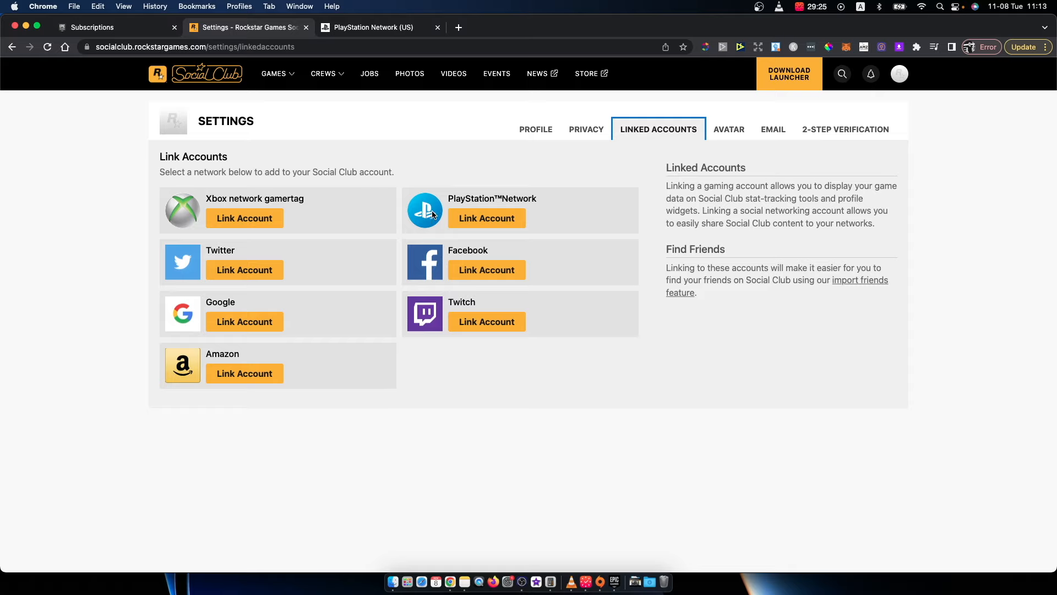
mouse_move(486, 218)
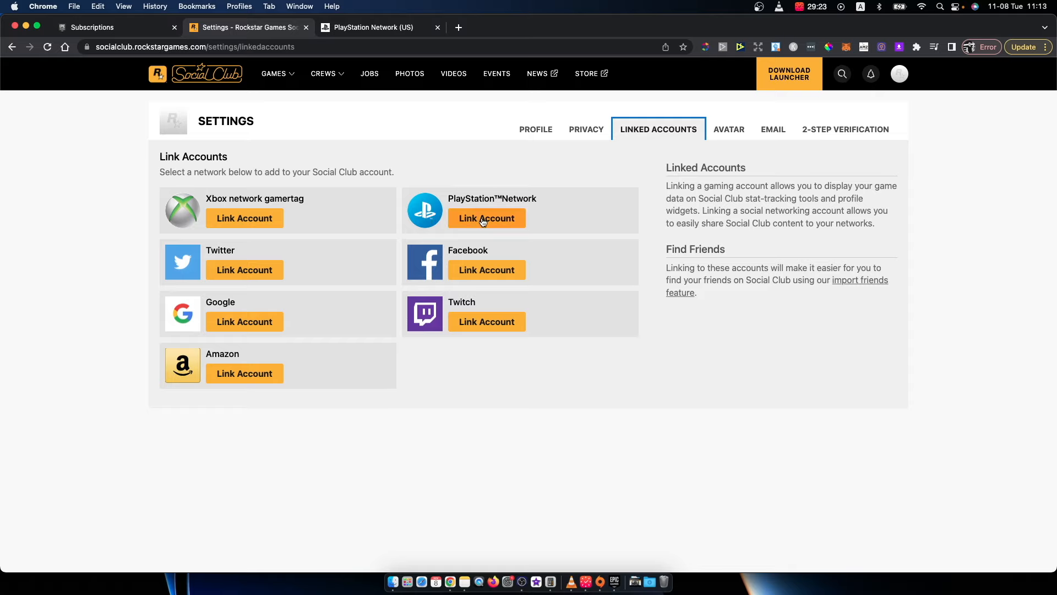
Link the PlayStation Network account LTU_BFK, keeping visibility set to Everyone
left_click(486, 218)
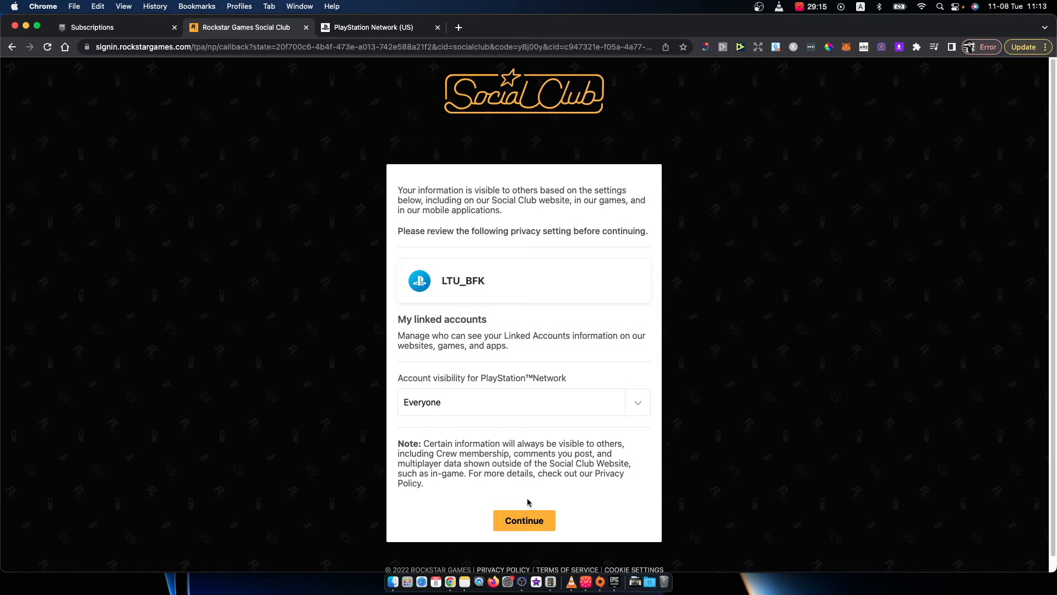
left_click(524, 520)
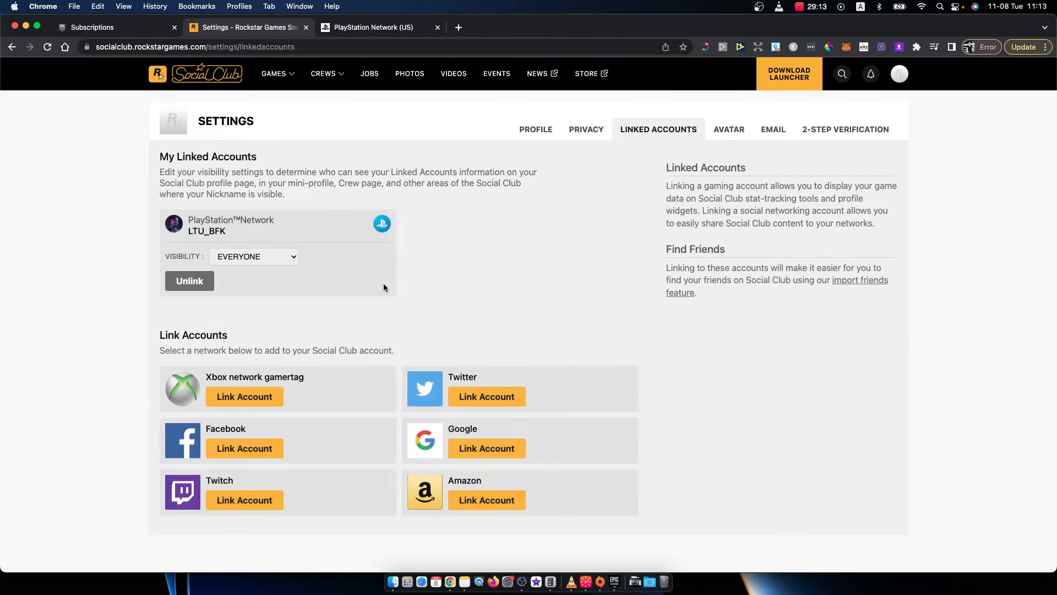
mouse_move(453, 77)
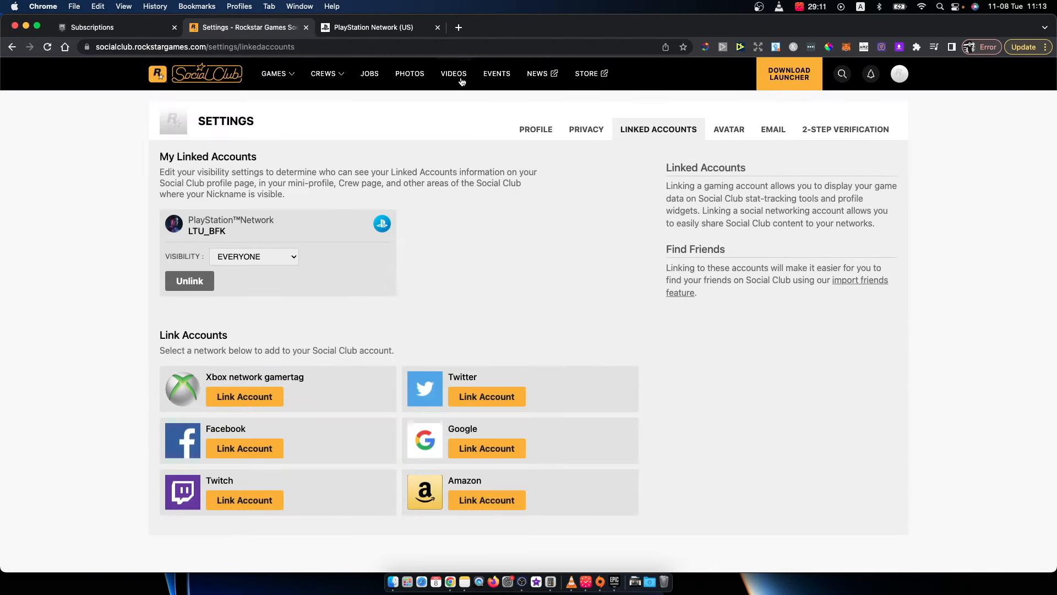
left_click(370, 27)
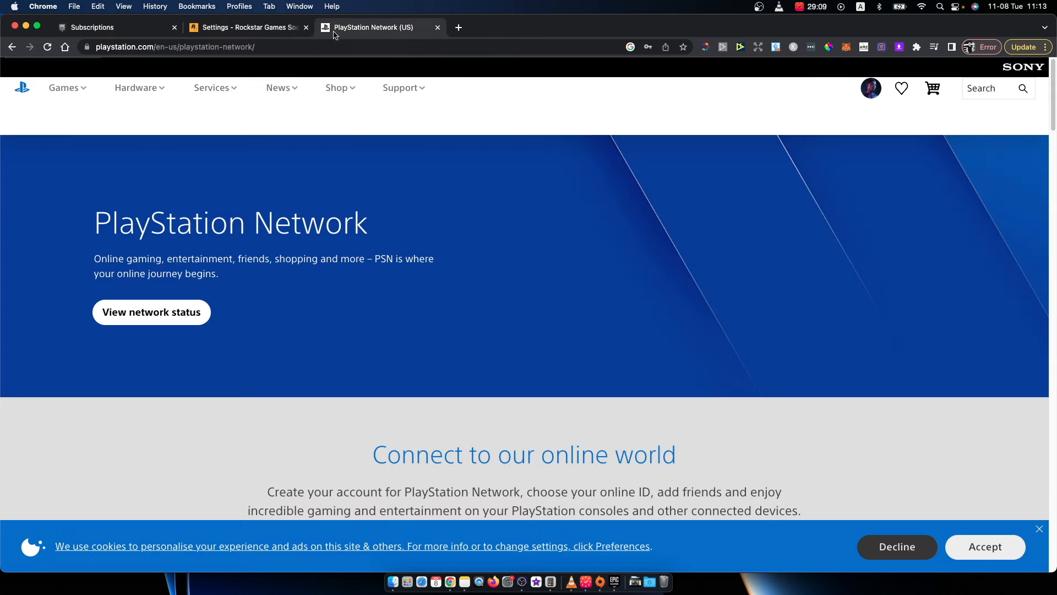
mouse_move(304, 39)
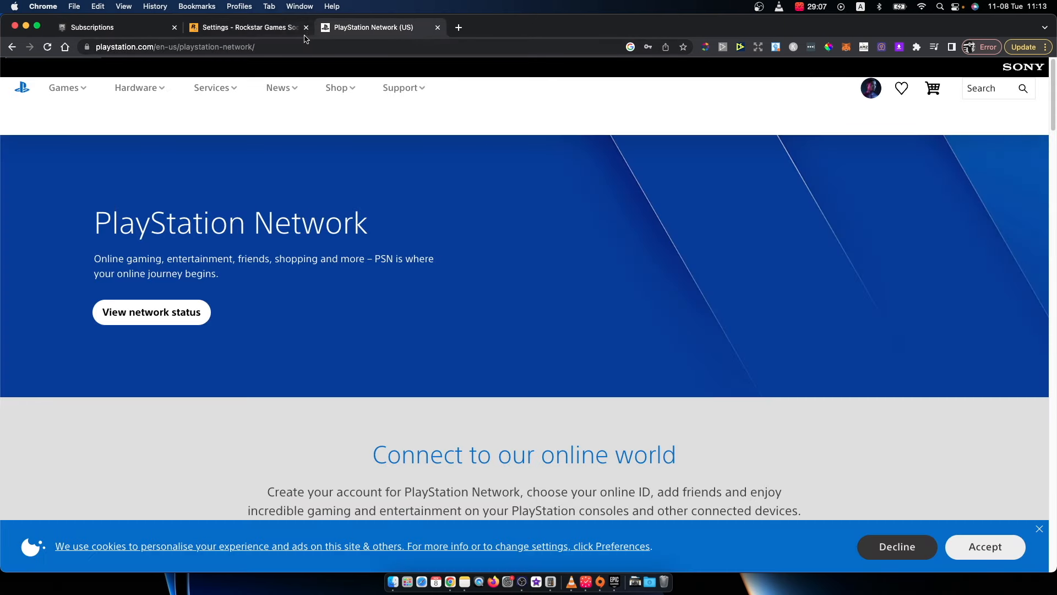
left_click(246, 27)
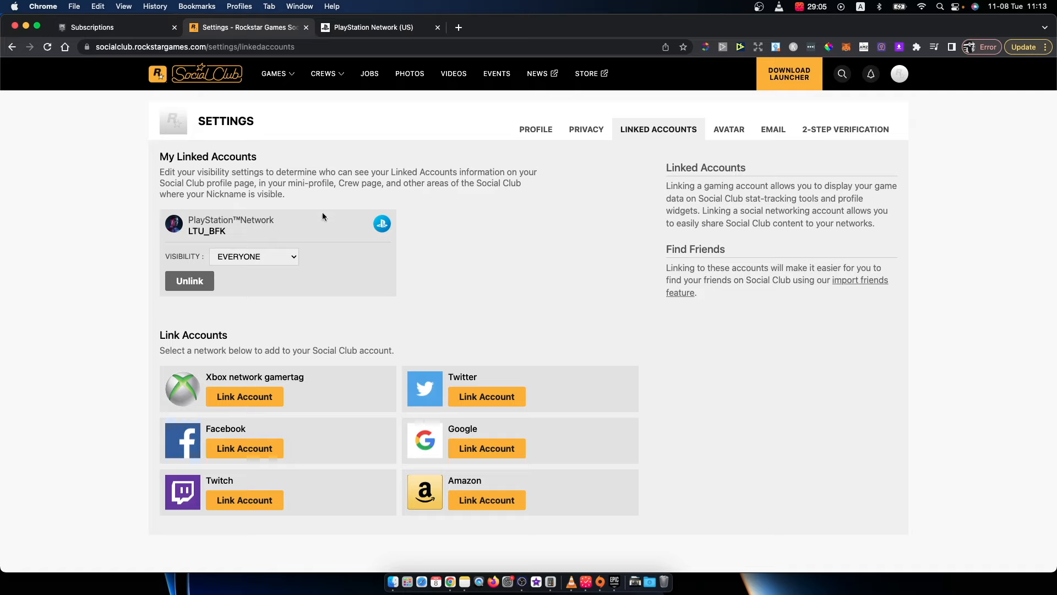
mouse_move(364, 271)
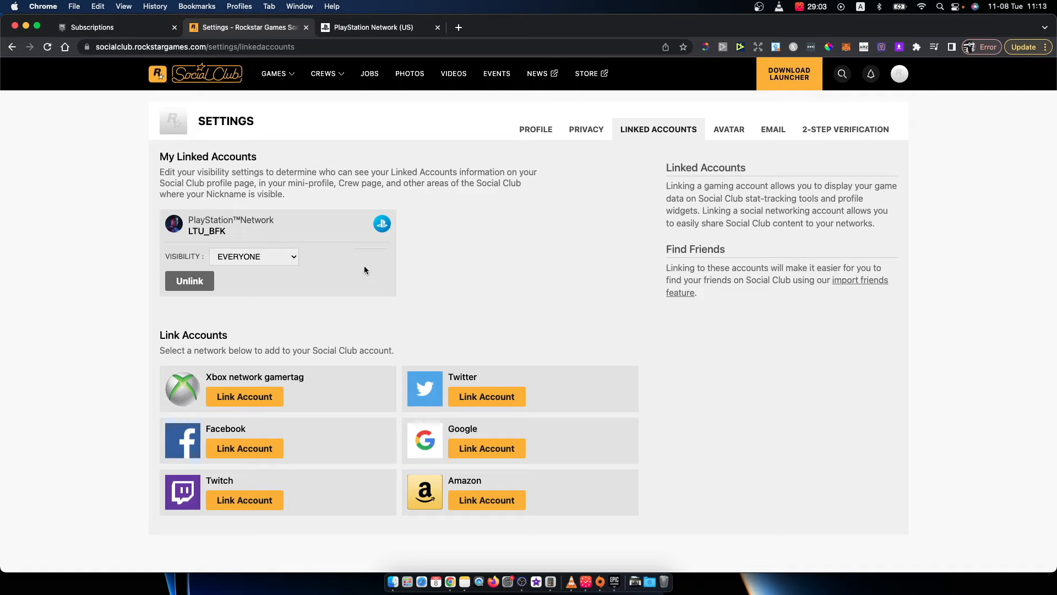
mouse_move(502, 235)
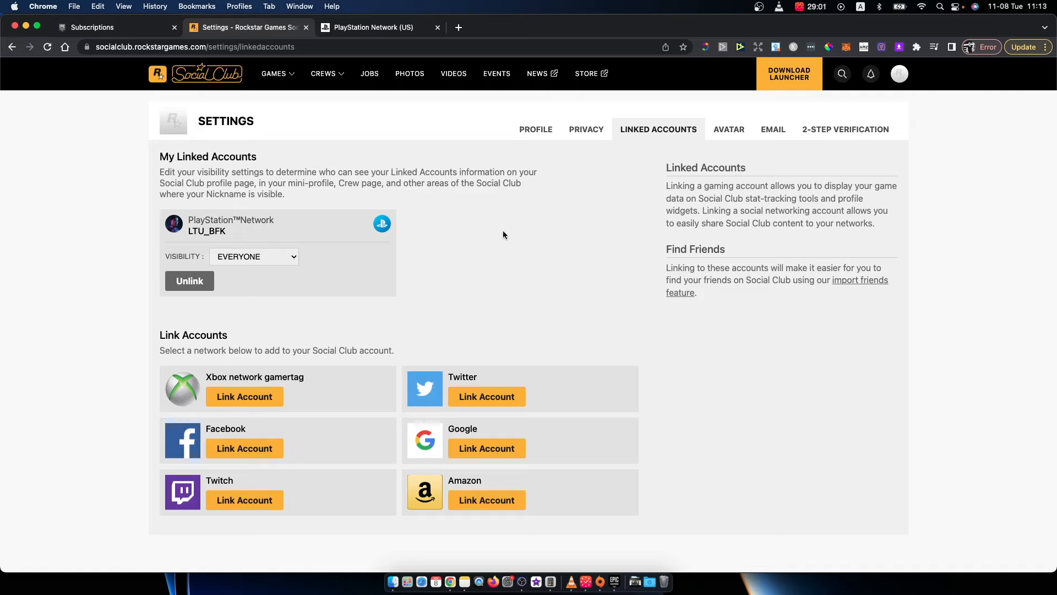
left_click(370, 27)
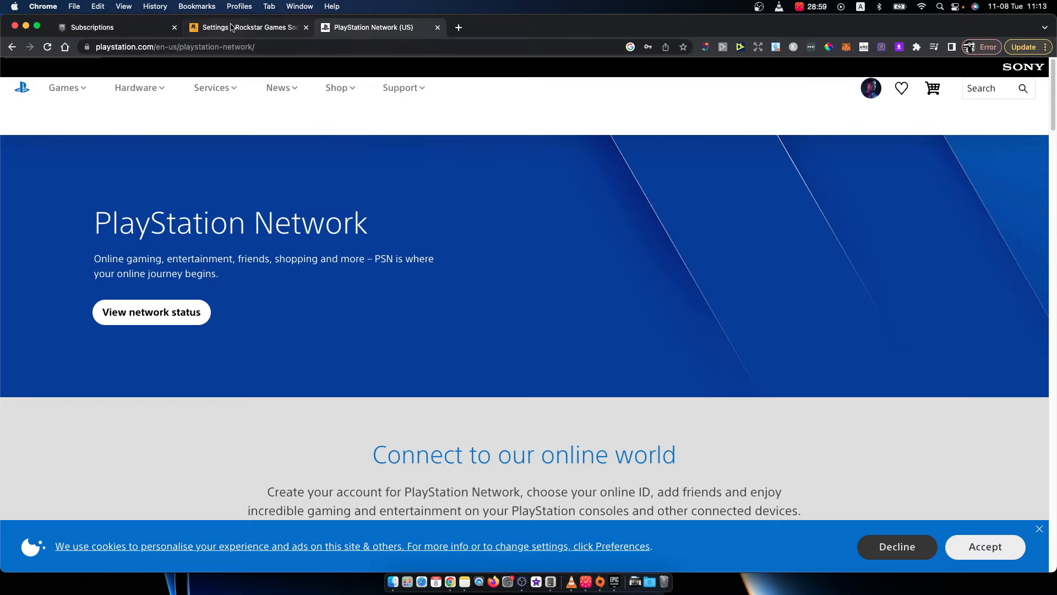
left_click(246, 27)
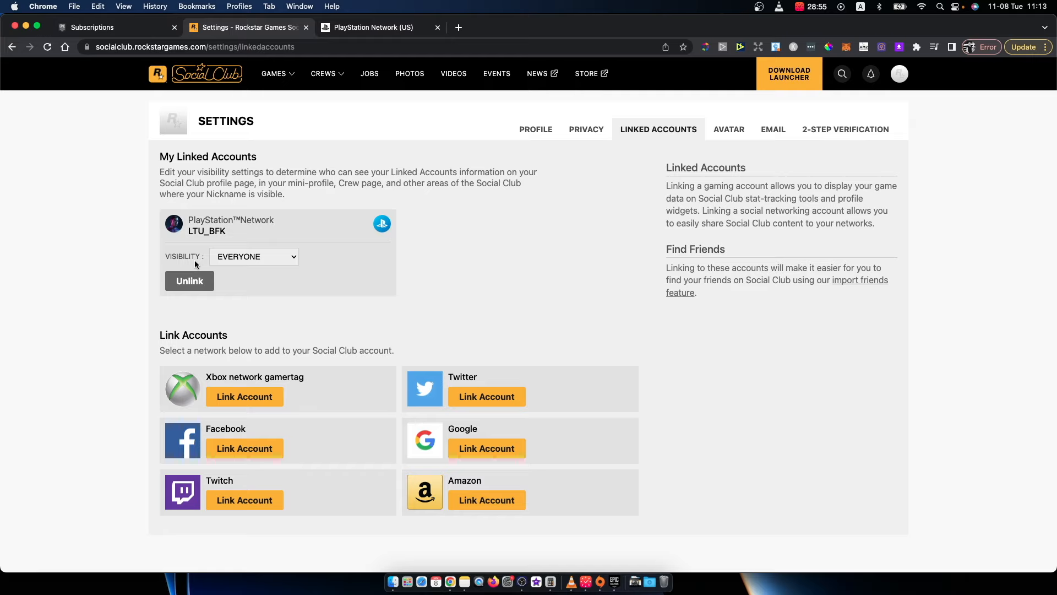
mouse_move(486, 396)
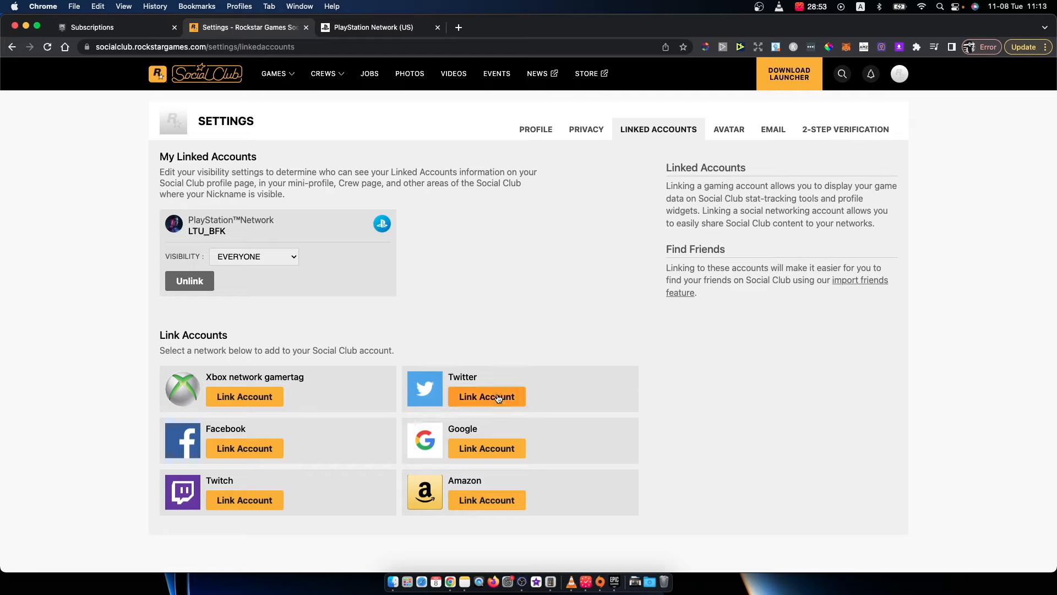
mouse_move(409, 263)
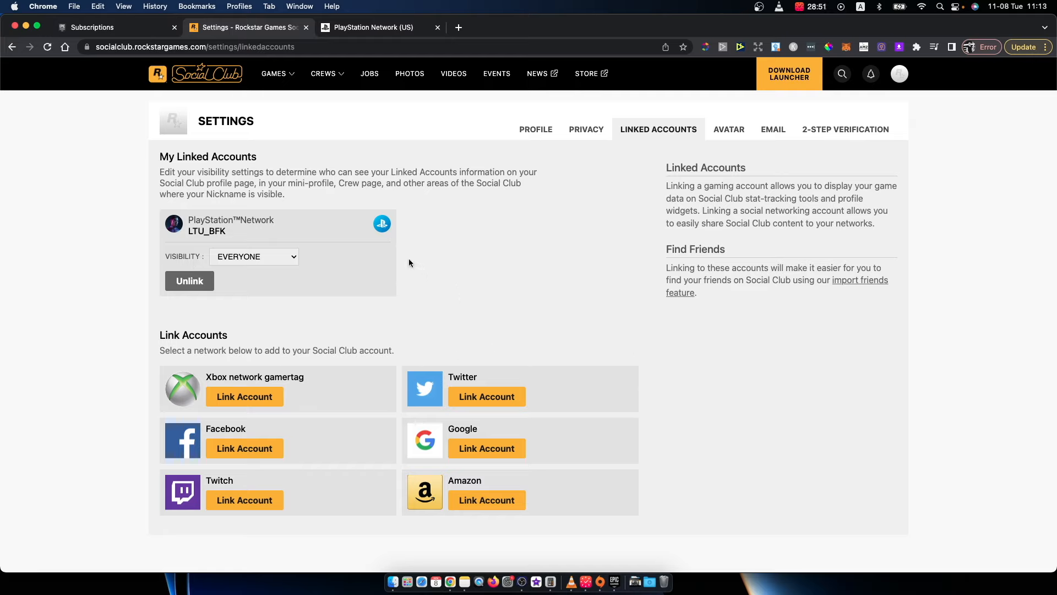
mouse_move(337, 282)
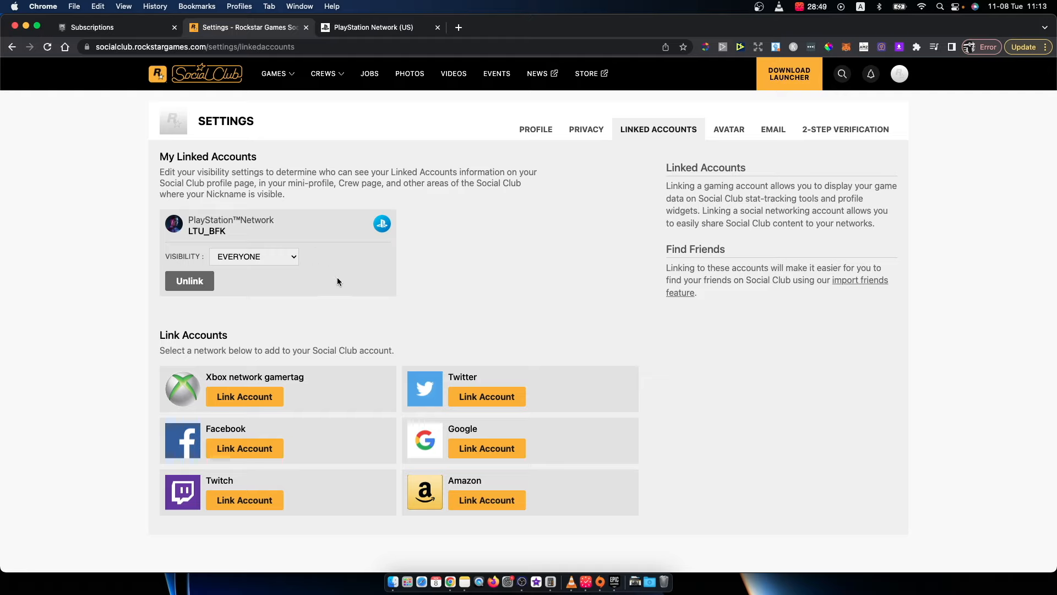
mouse_move(513, 548)
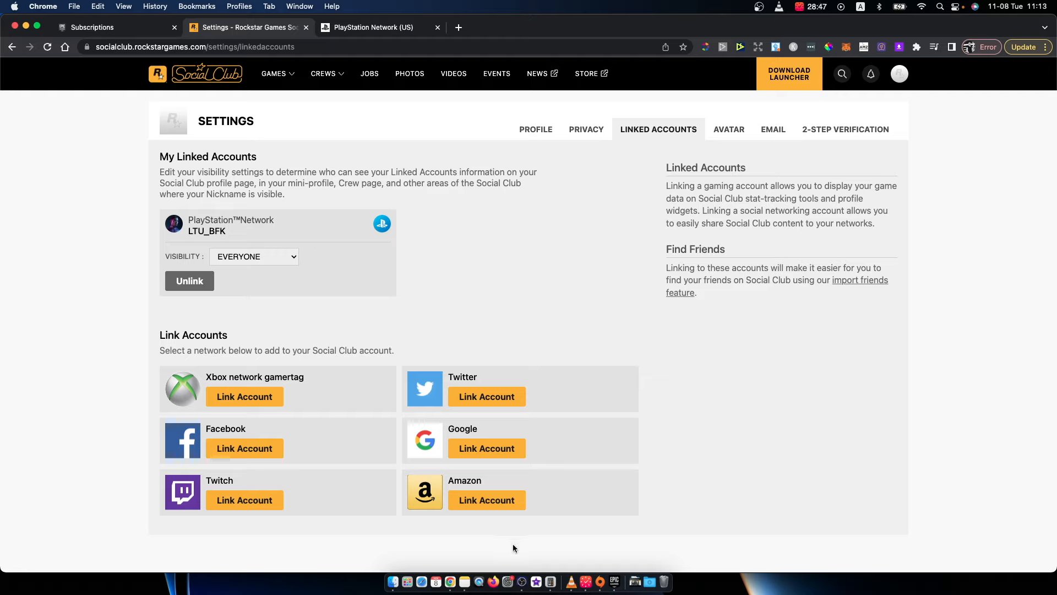